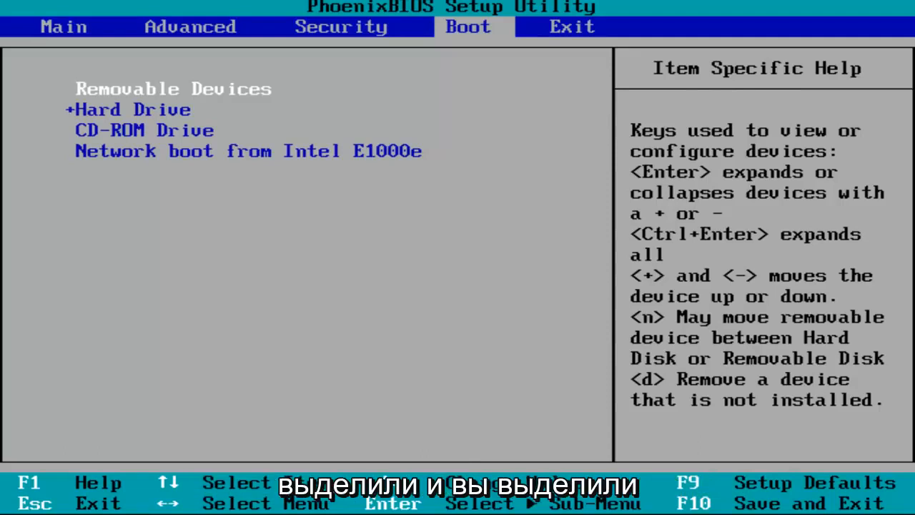
Browse the boot order (removable, hard drive, CD-ROM, network) and request Save and Exit with F10.
{"action": "key", "text": "Down"}
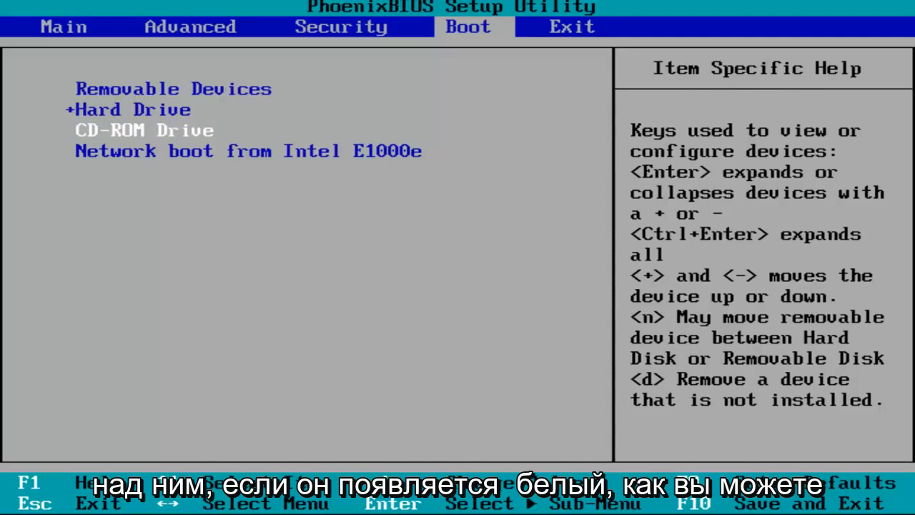
{"action": "key", "text": "Up"}
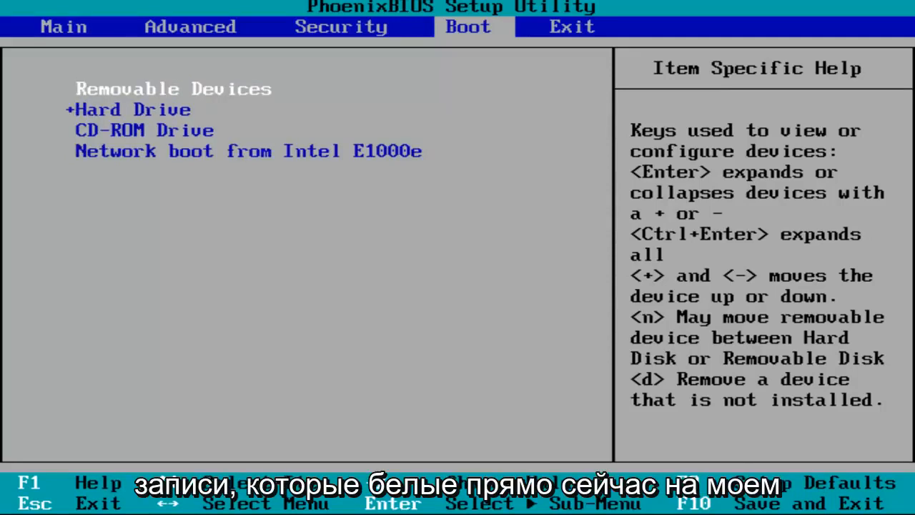
{"action": "key", "text": "down"}
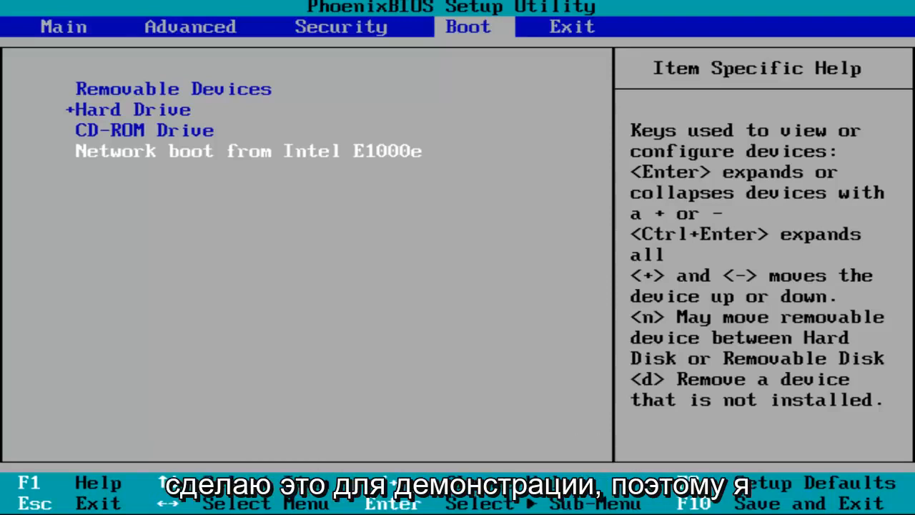
{"action": "key", "text": "f10"}
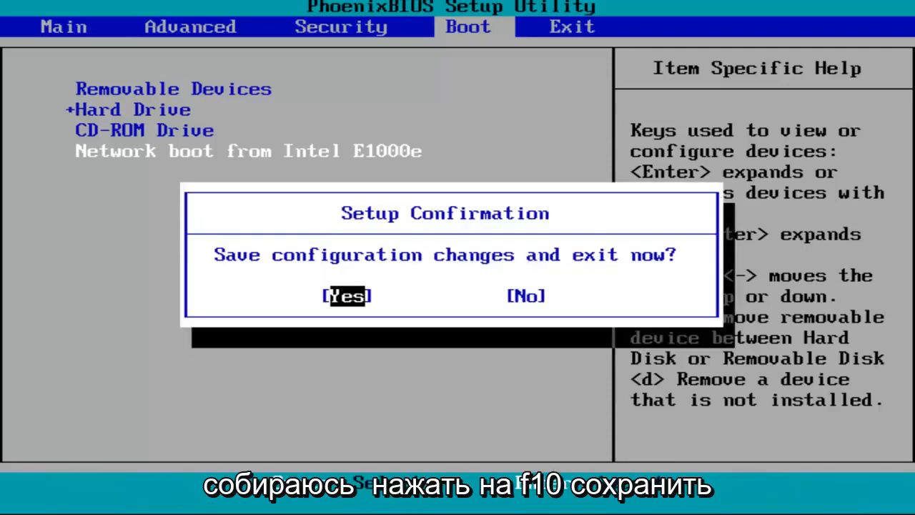